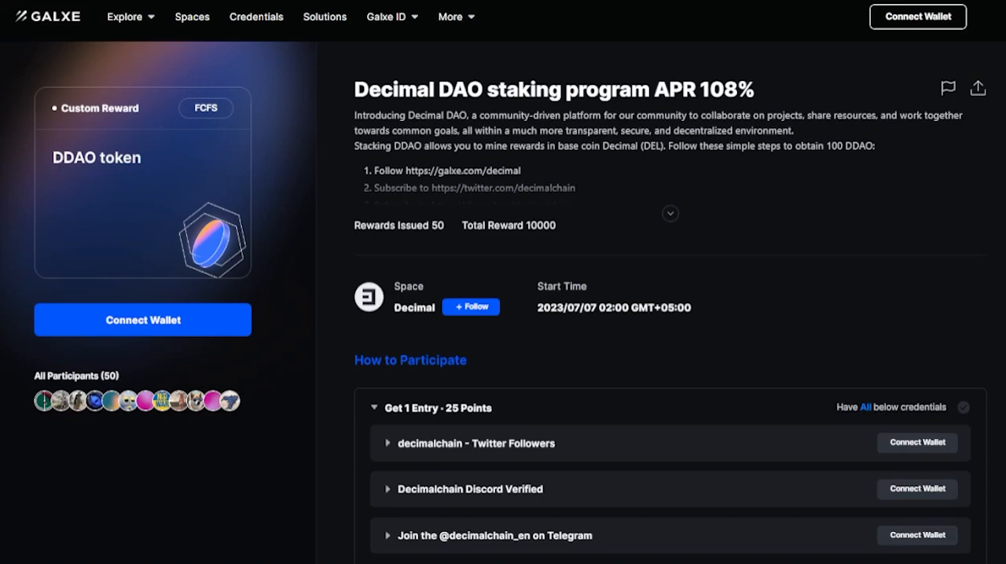
# - Expand the Decimal DAO staking campaign to show its full 13-step description
pyautogui.click(918, 15)
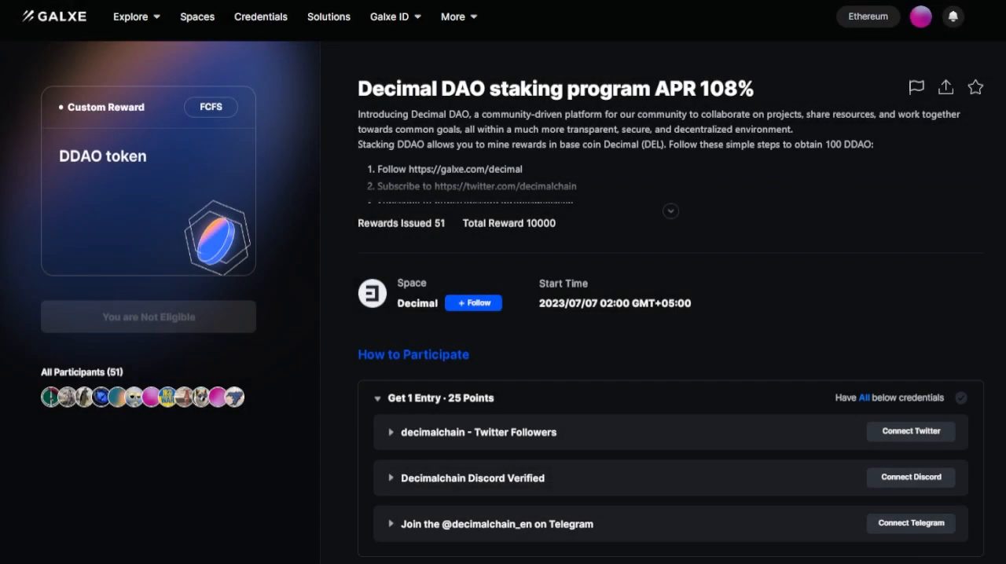
pyautogui.click(669, 210)
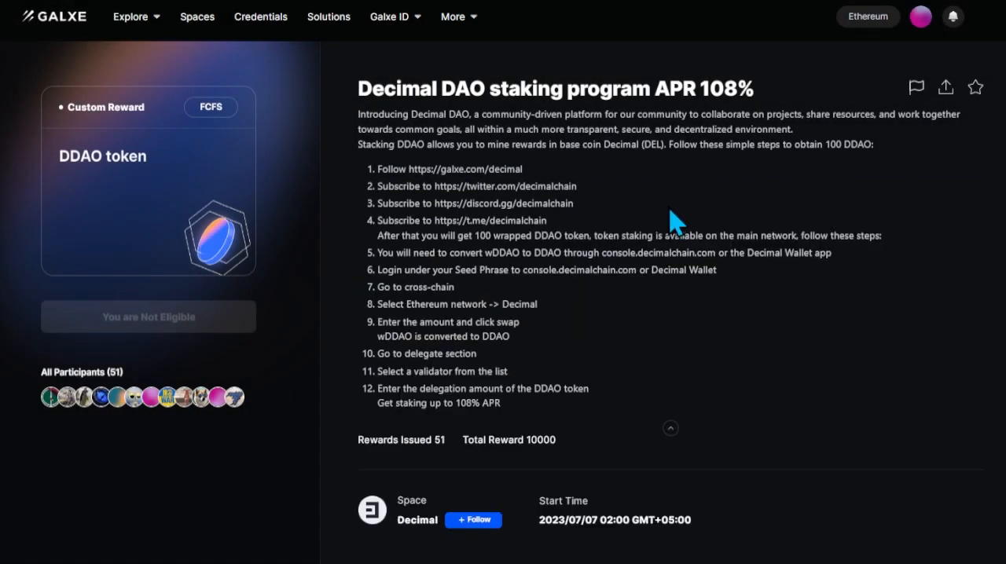
pyautogui.moveTo(644, 355)
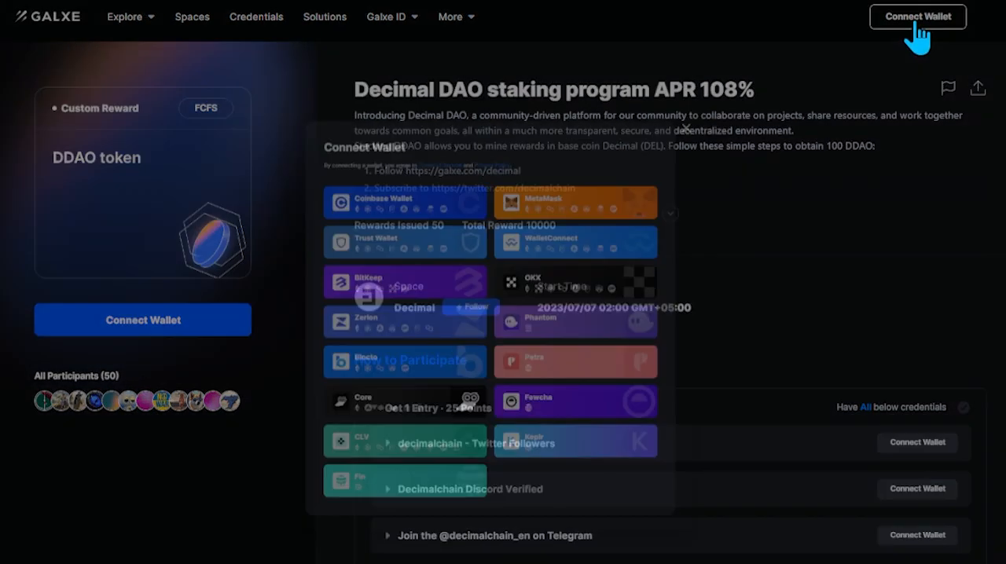
# - Choose MetaMask as the wallet and add the MetaMask extension to Edge
pyautogui.click(576, 202)
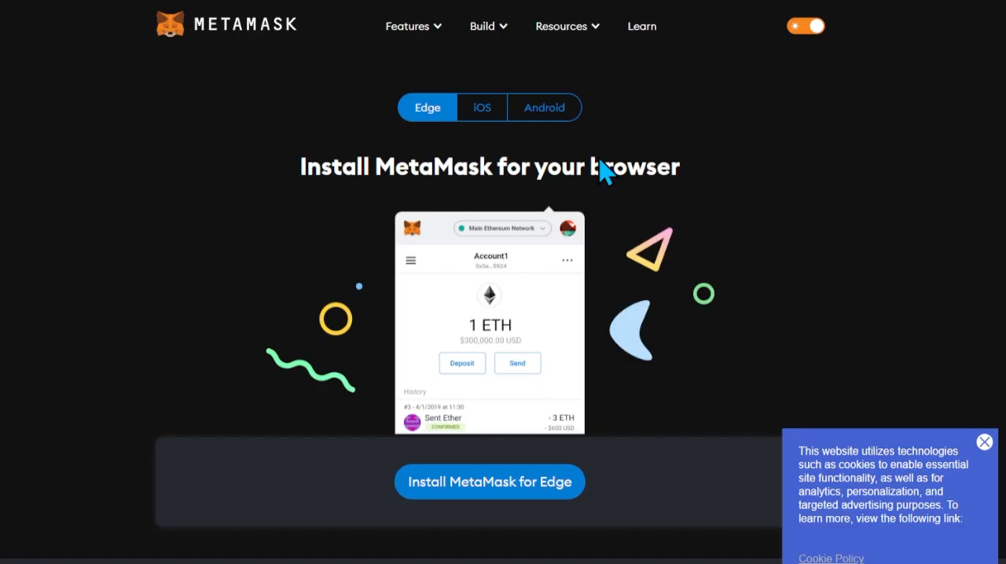
pyautogui.click(489, 481)
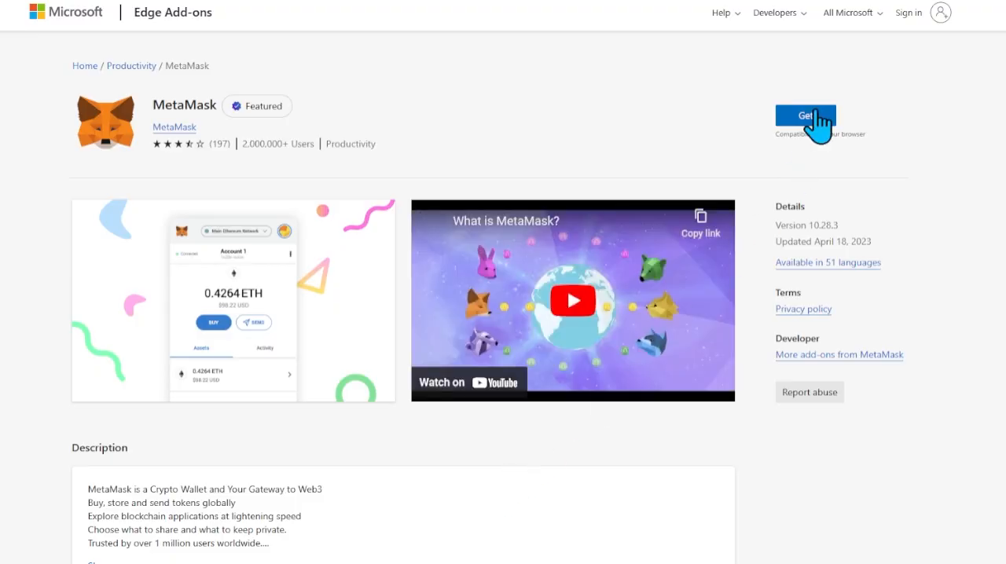
pyautogui.click(805, 115)
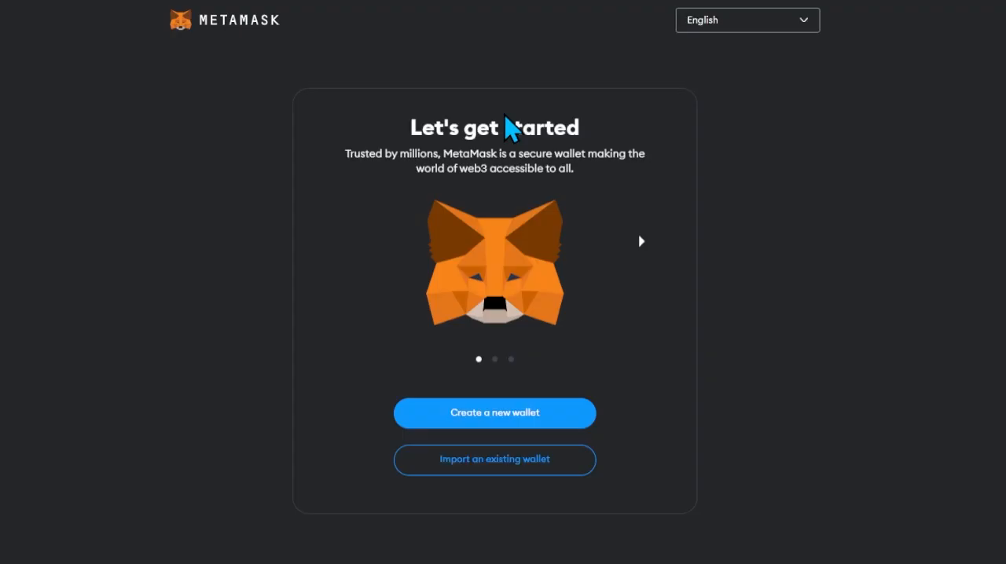
# - Import an existing wallet into MetaMask from a 24-word recovery phrase and finish setup
pyautogui.click(494, 459)
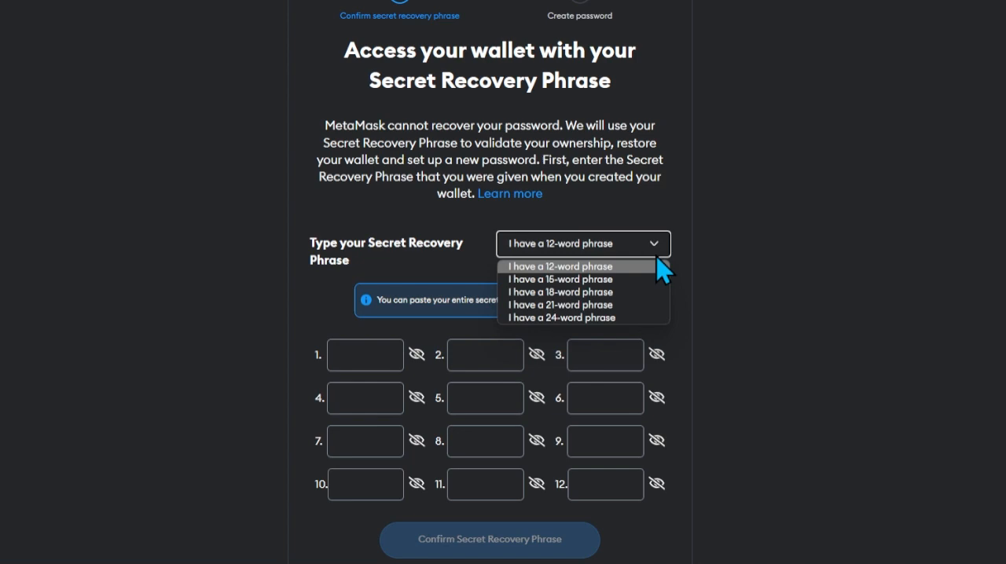
pyautogui.click(560, 317)
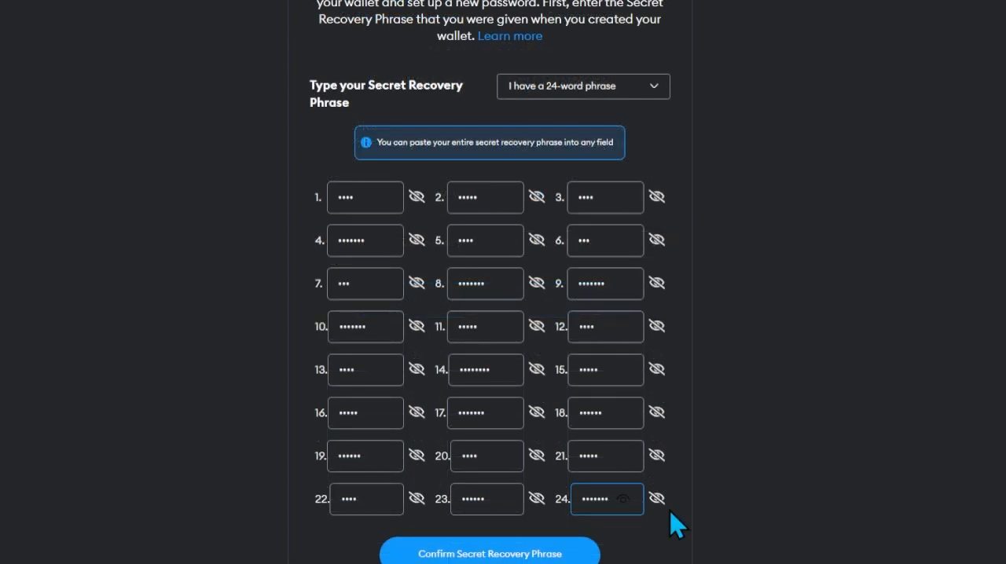
pyautogui.click(489, 553)
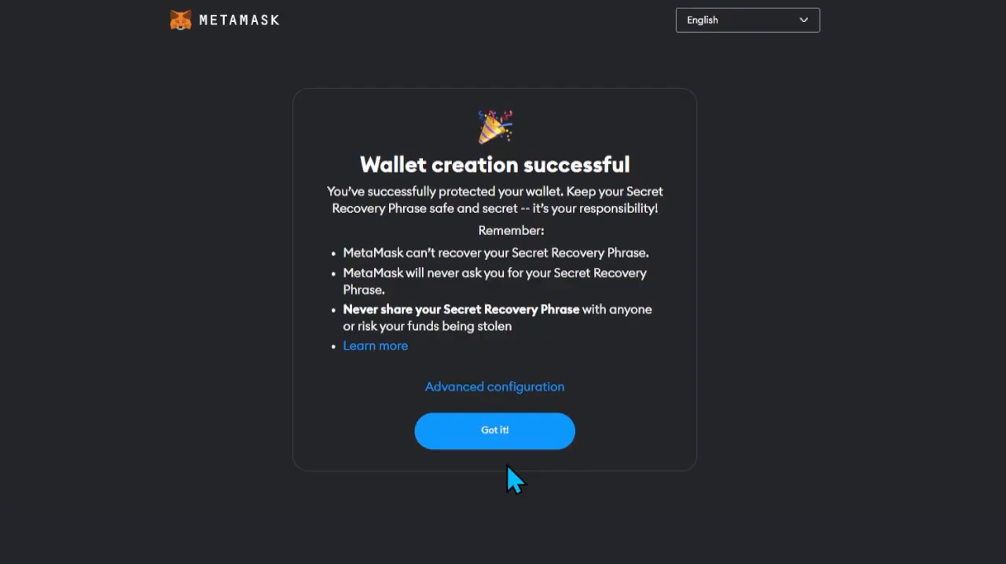
pyautogui.click(493, 430)
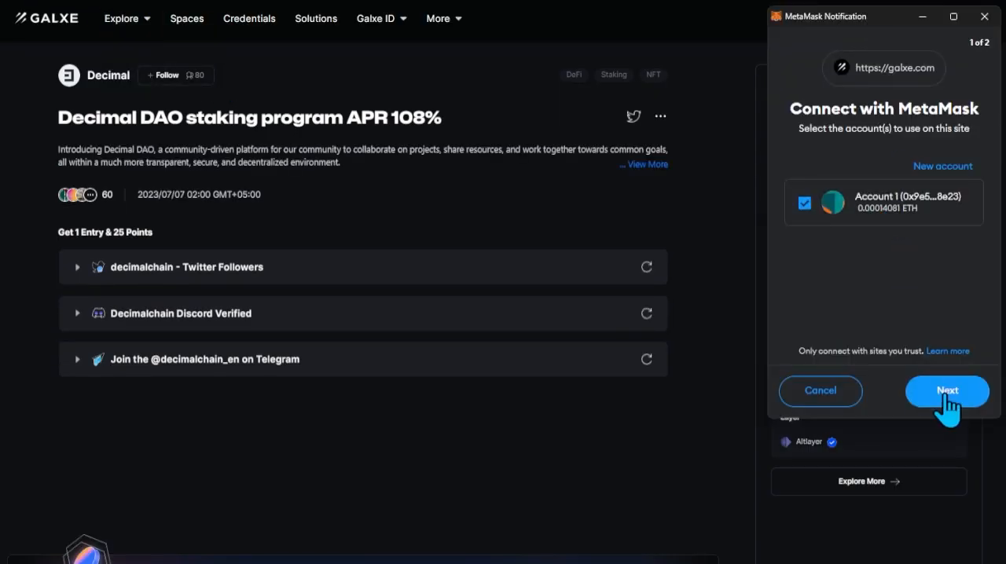
# - Approve connecting MetaMask Account 1 to Galxe and go to the profile settings
pyautogui.click(946, 390)
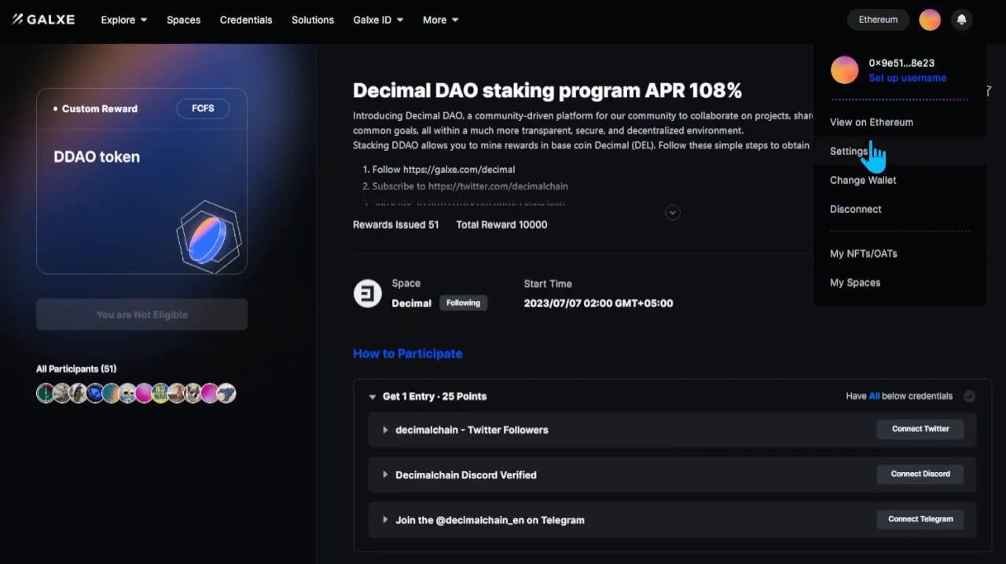
pyautogui.click(849, 151)
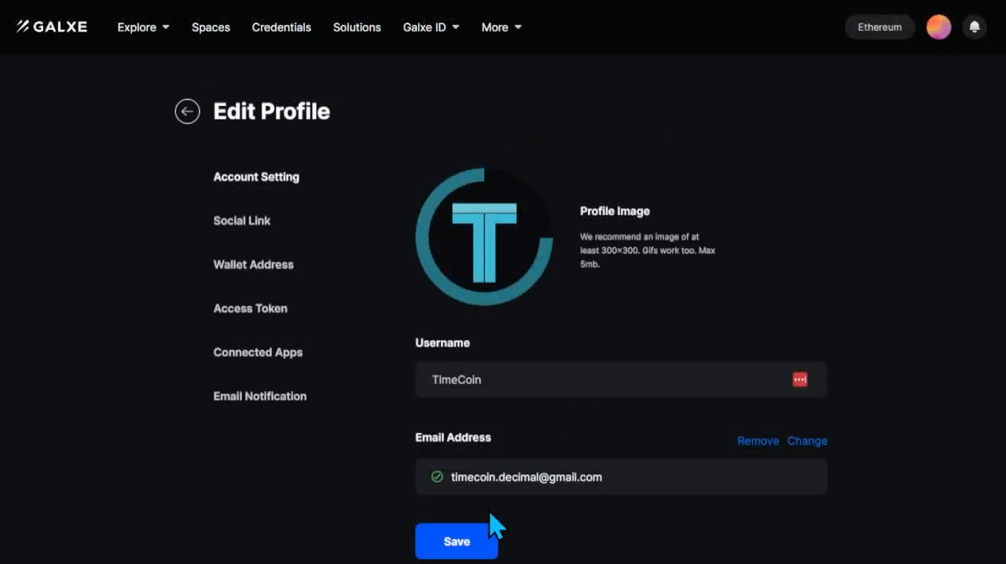
# - Save the Galxe profile with username TimeCoin and move to Social Link settings
pyautogui.click(456, 541)
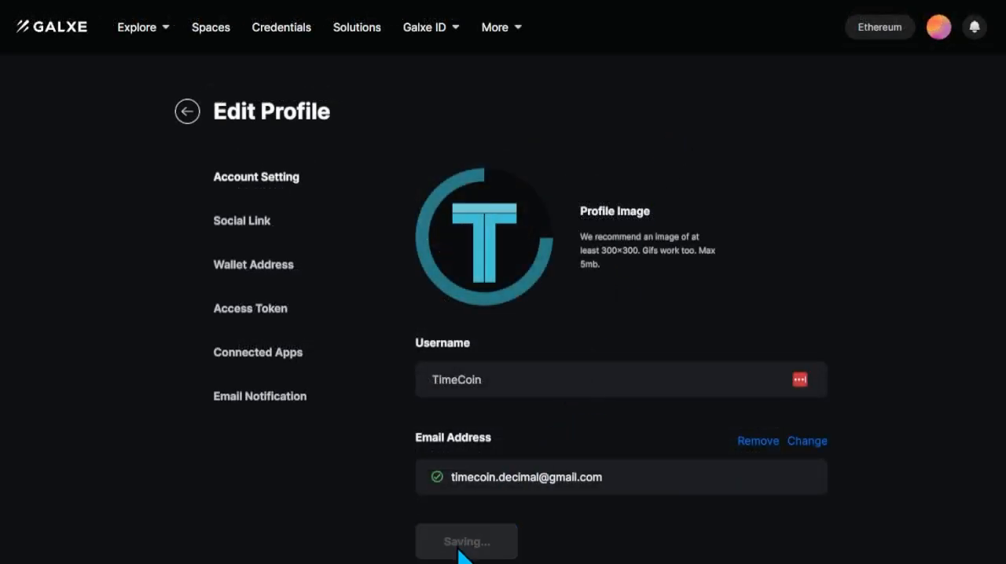
pyautogui.click(465, 541)
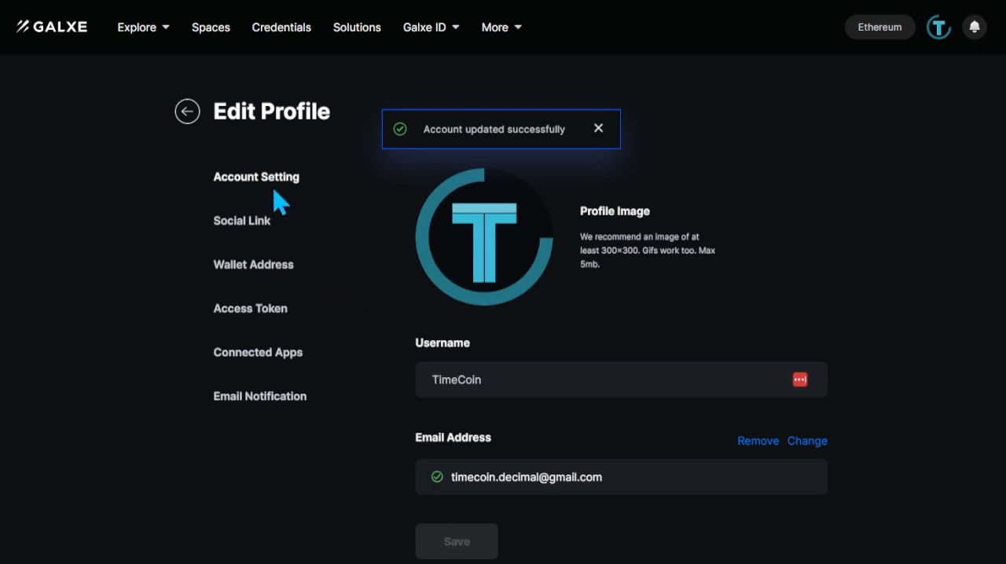
pyautogui.click(242, 220)
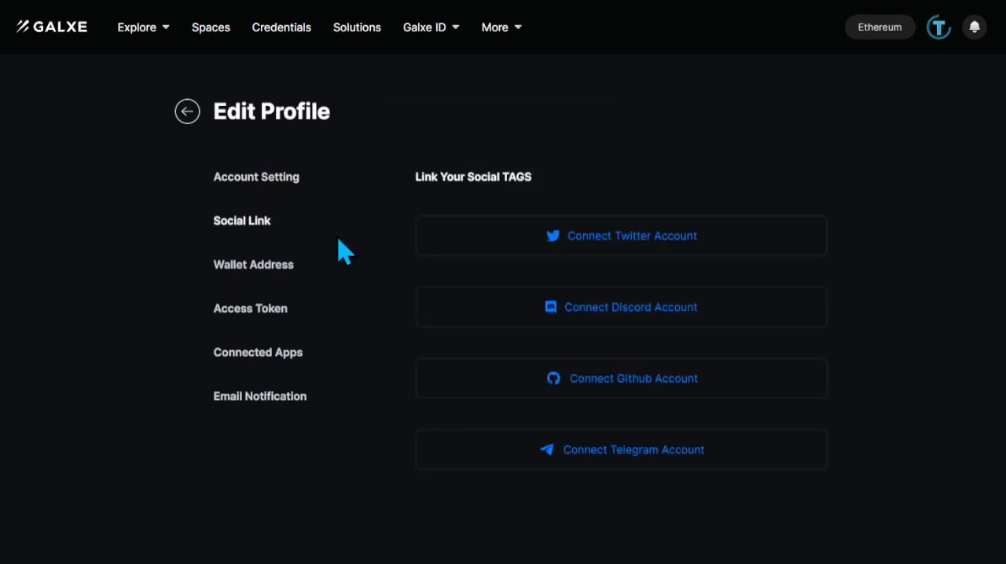
# - Start linking Twitter and post the Galxe verification tweet
pyautogui.click(621, 236)
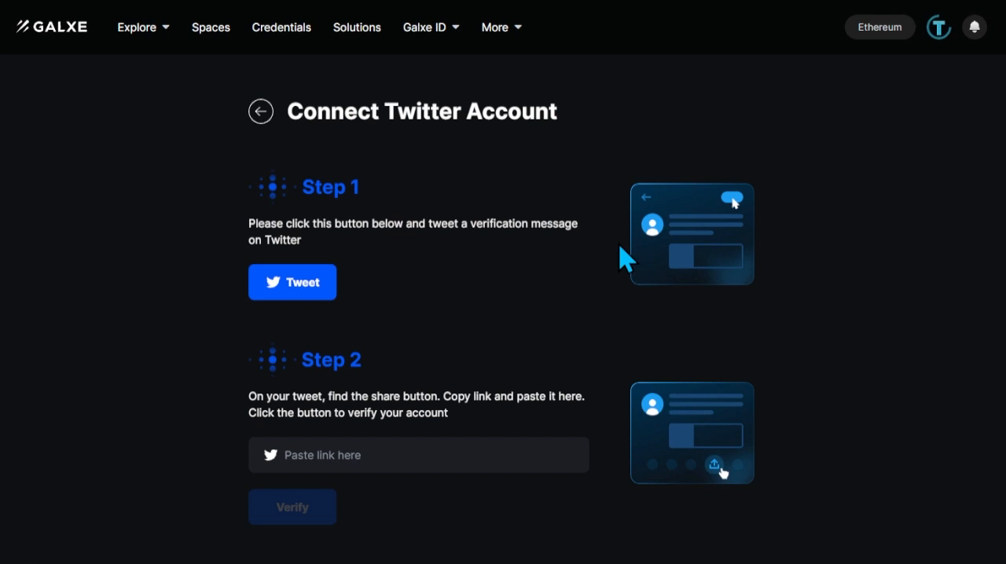
pyautogui.click(293, 281)
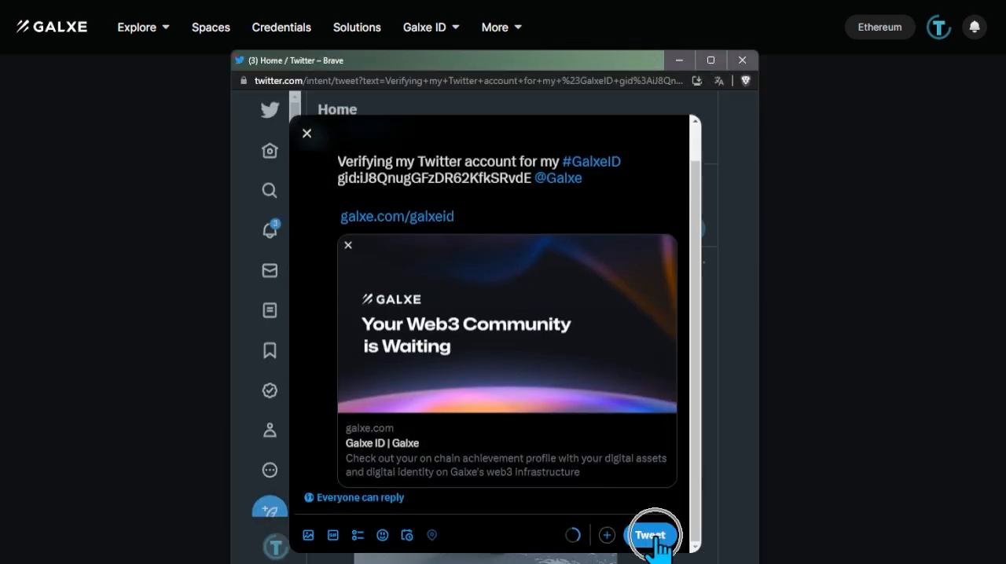
pyautogui.click(651, 535)
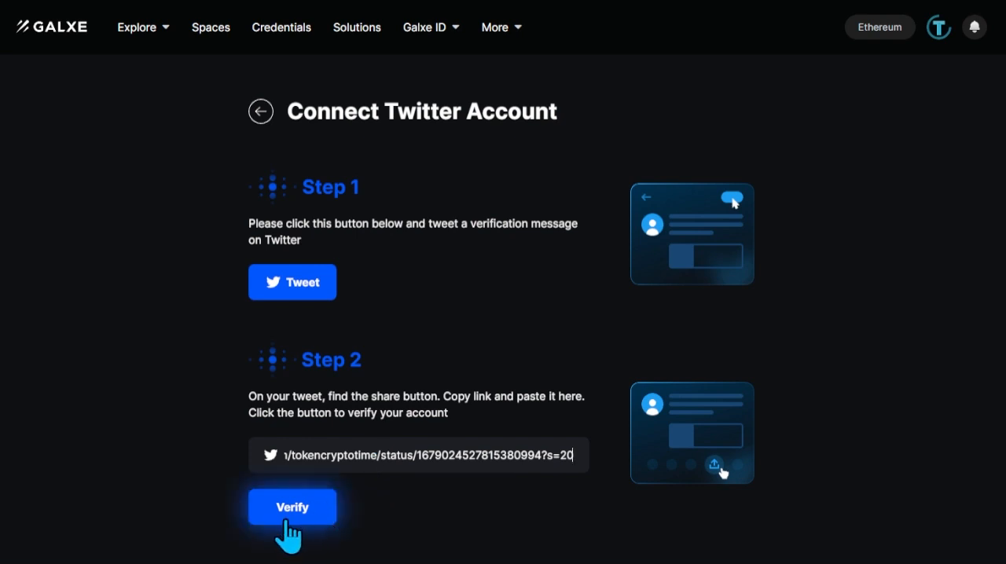
# - Verify the tokencryptotime Twitter account with the tweet link so it shows as linked
pyautogui.click(293, 506)
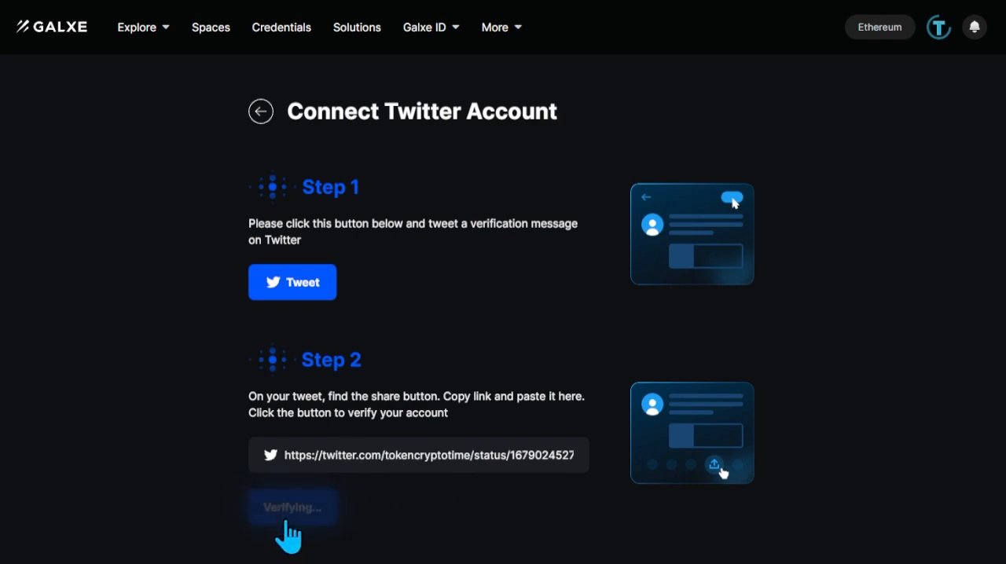
pyautogui.click(293, 506)
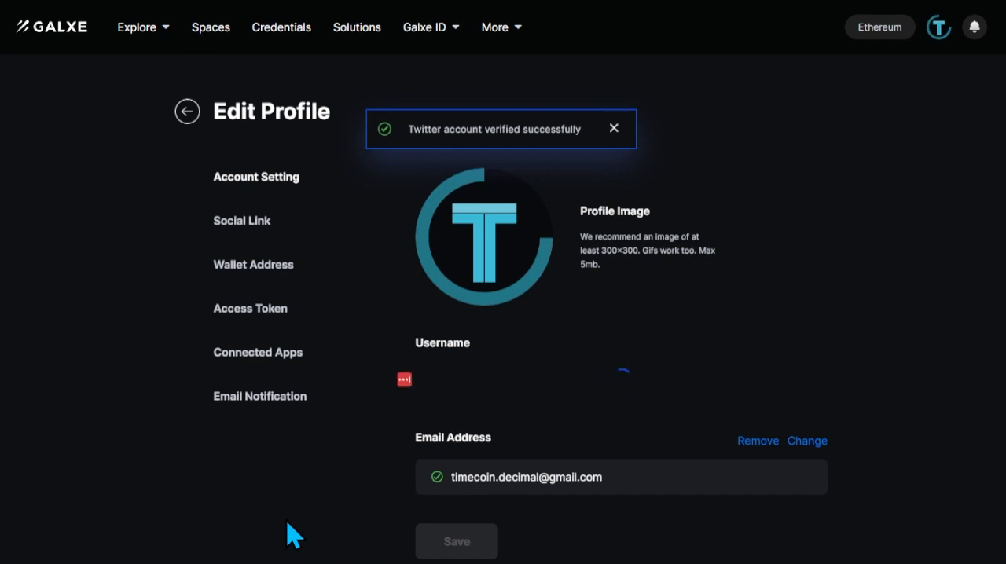
pyautogui.click(242, 220)
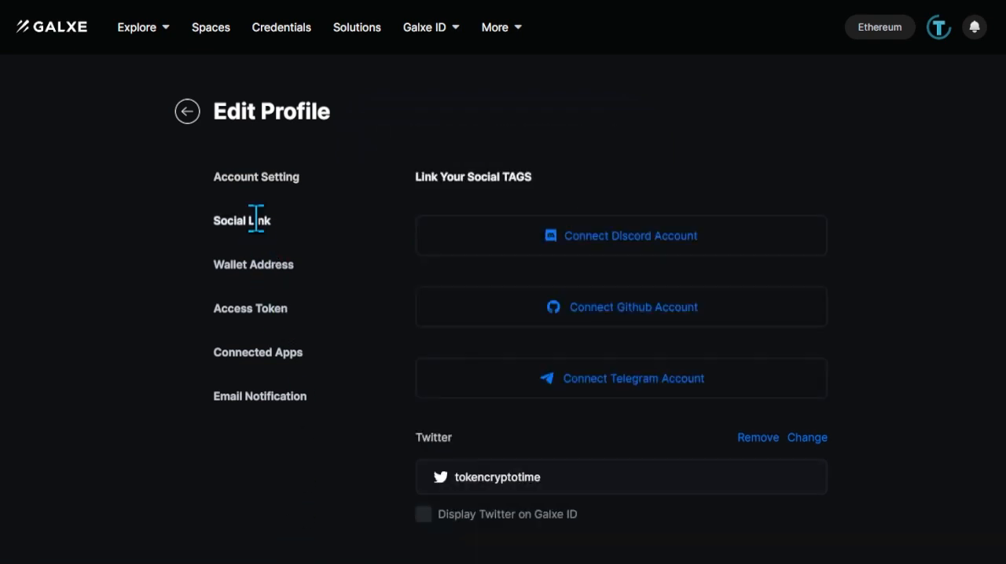
pyautogui.moveTo(621, 260)
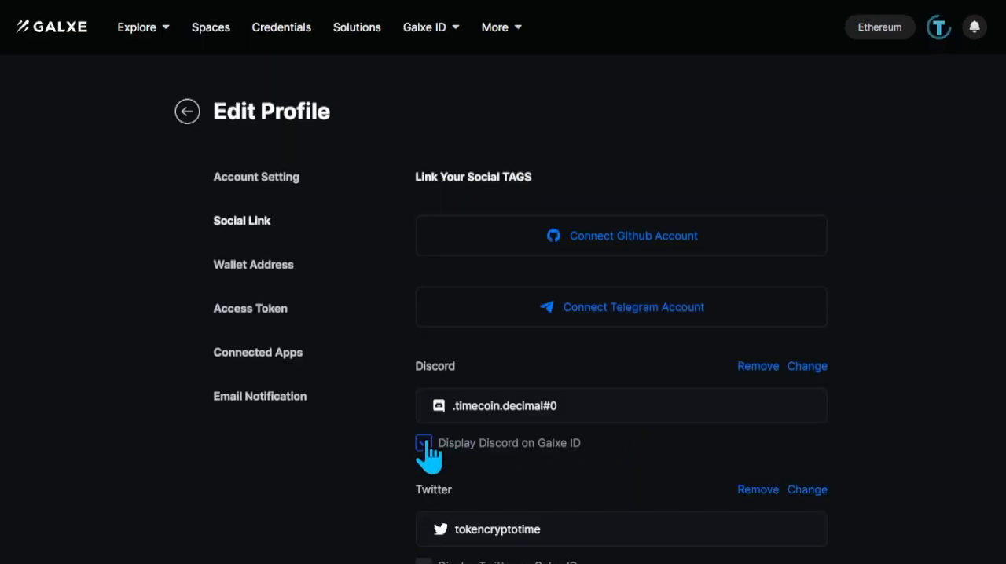
# - Link the Discord account and enable Display Discord on Galxe ID
pyautogui.click(424, 444)
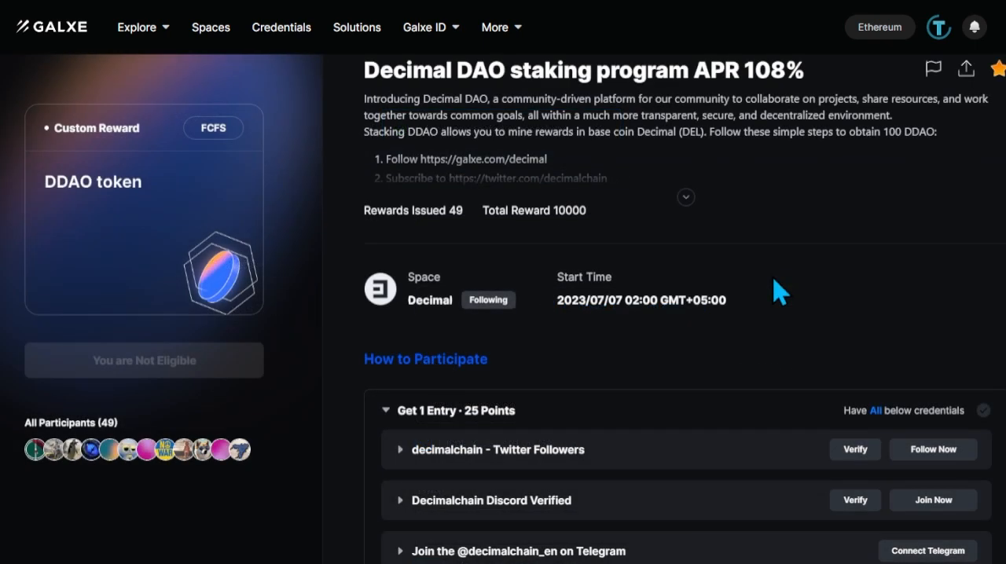
pyautogui.moveTo(795, 343)
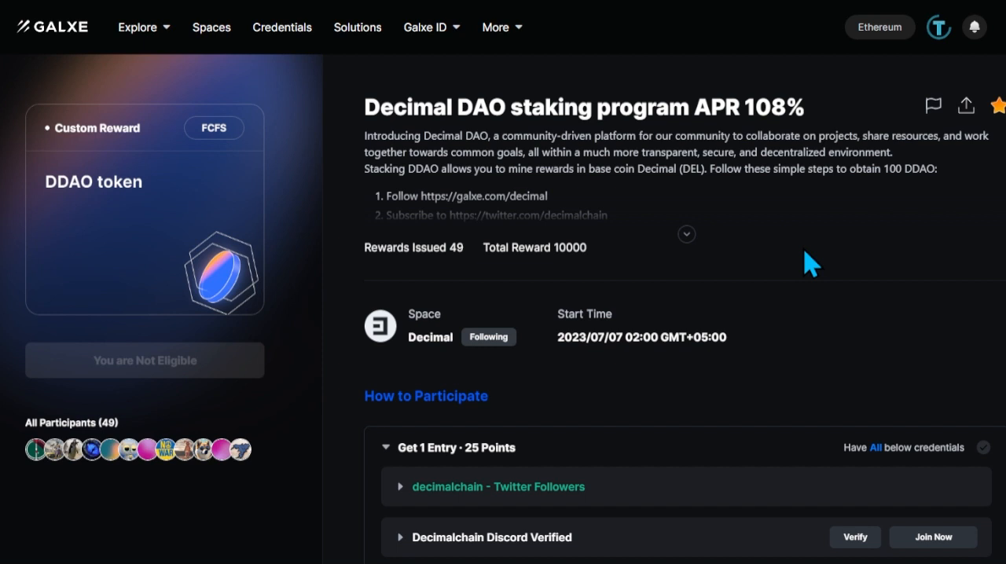
pyautogui.moveTo(855, 538)
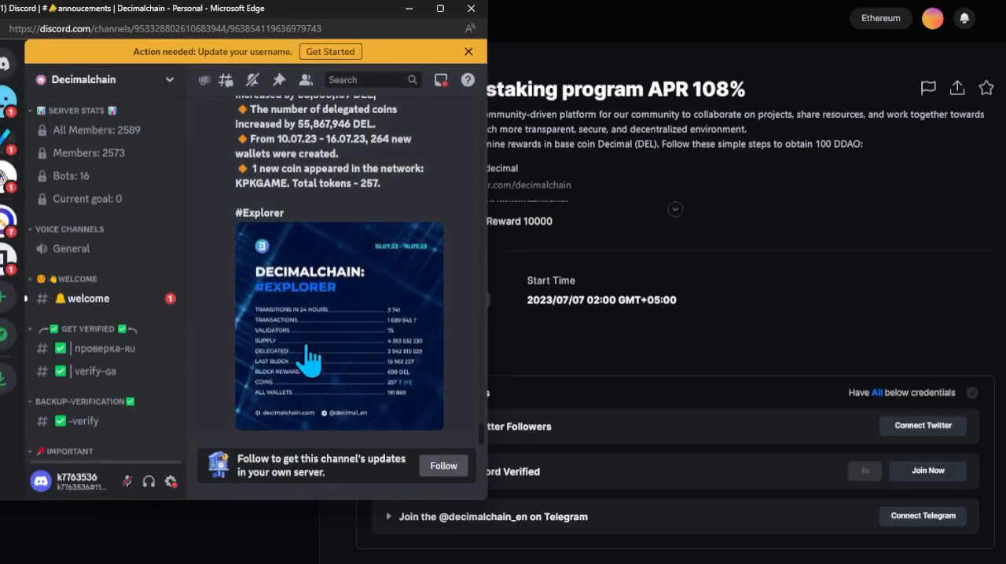
# - In #verify-ca, answer the challenge with Option 2 (red car) to get verified on Decimalchain
pyautogui.click(94, 370)
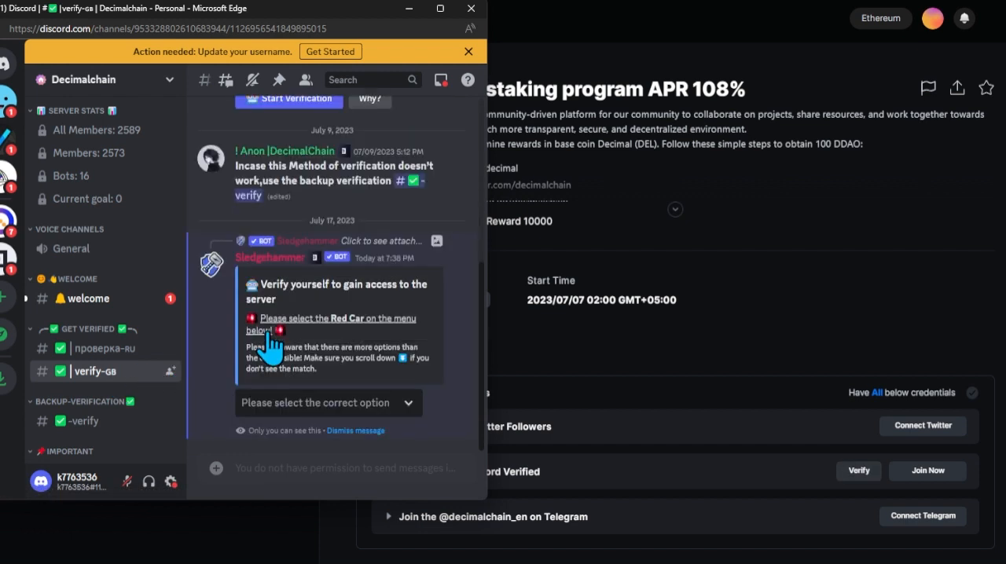
pyautogui.moveTo(311, 412)
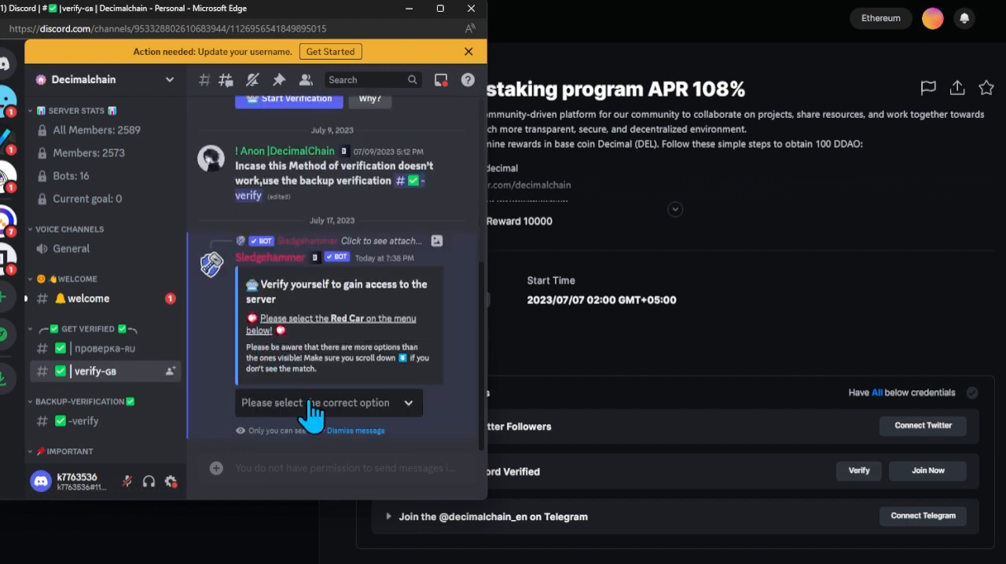
pyautogui.click(327, 402)
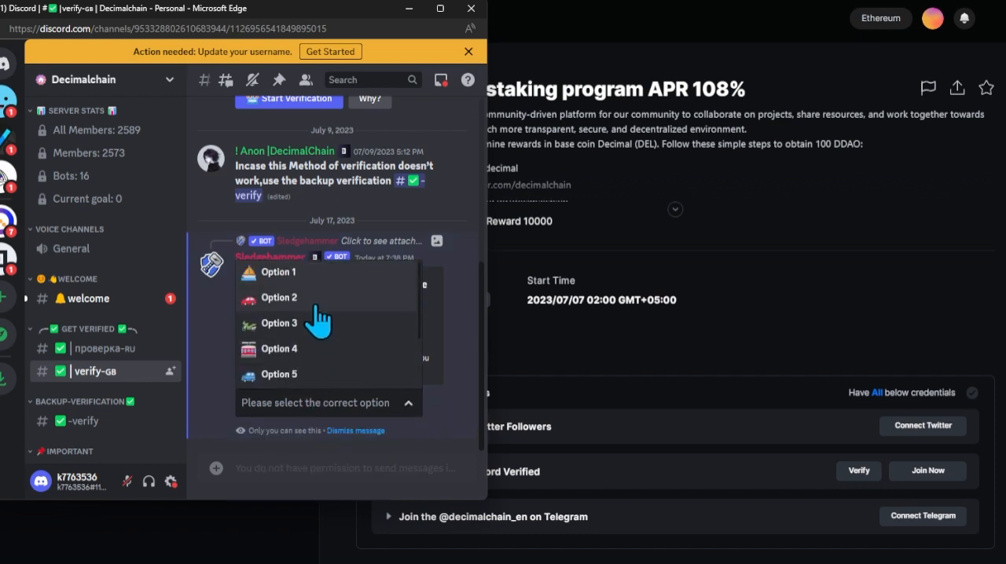
pyautogui.click(279, 297)
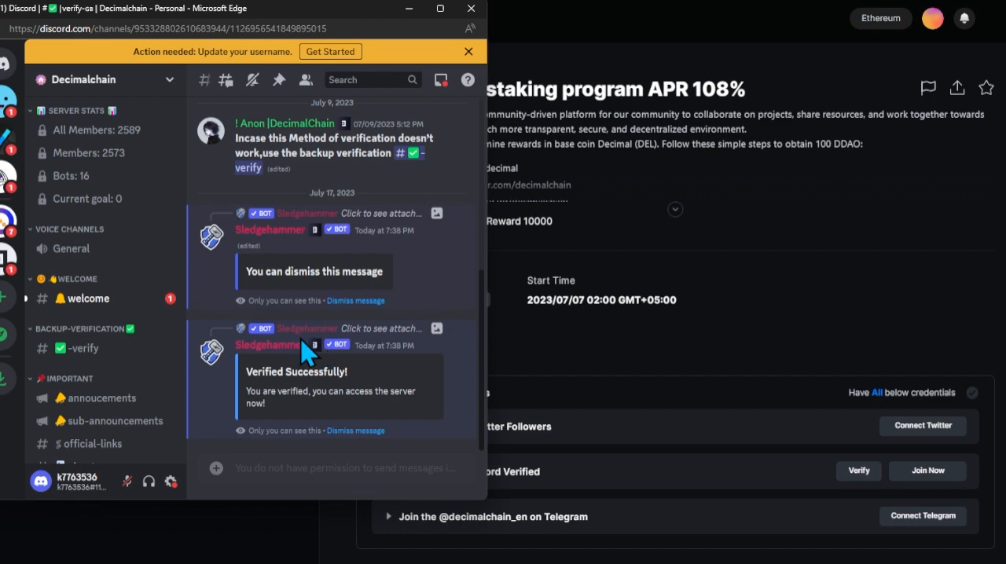
pyautogui.moveTo(358, 385)
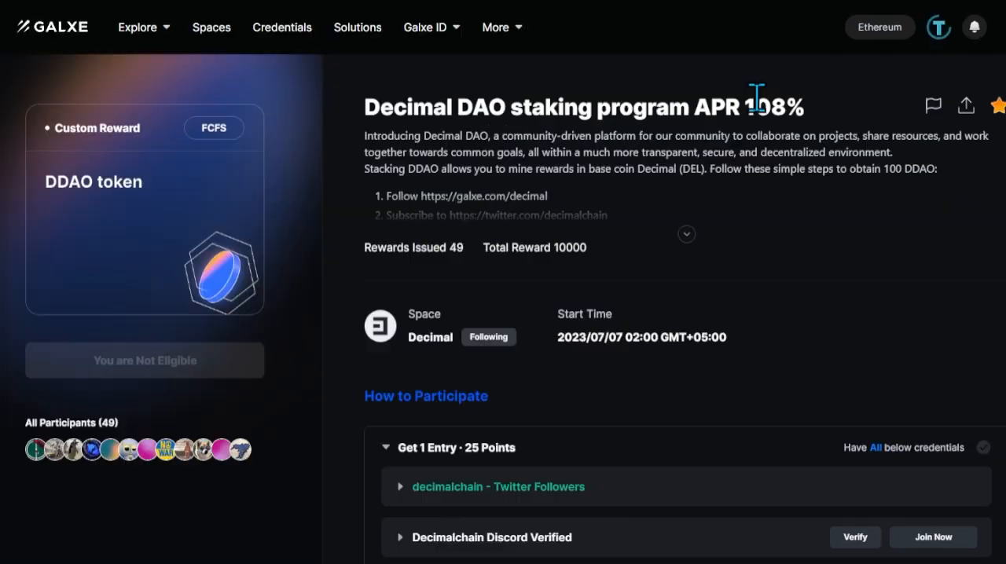
# - Follow the Decimal space on Galxe
pyautogui.click(856, 538)
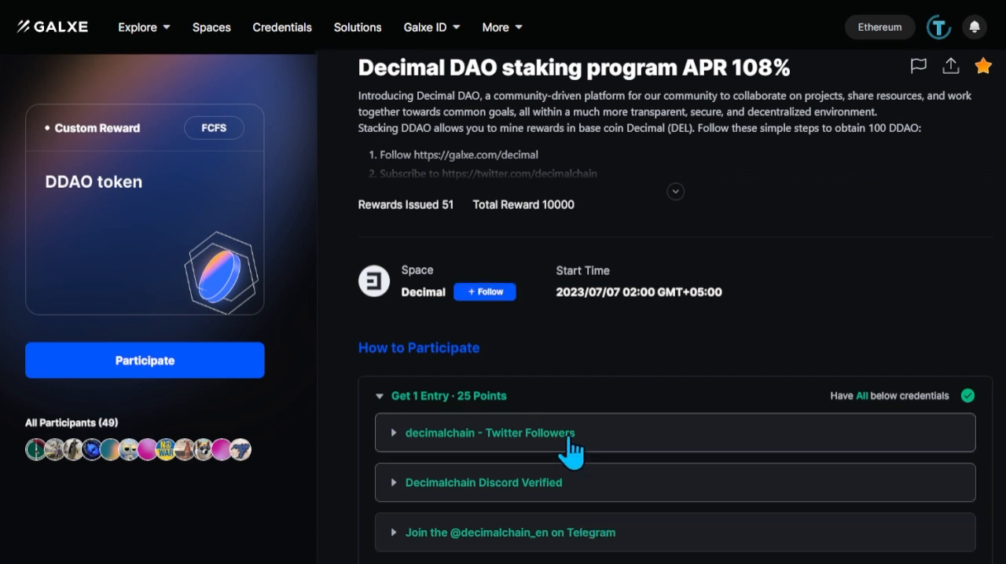
pyautogui.click(485, 292)
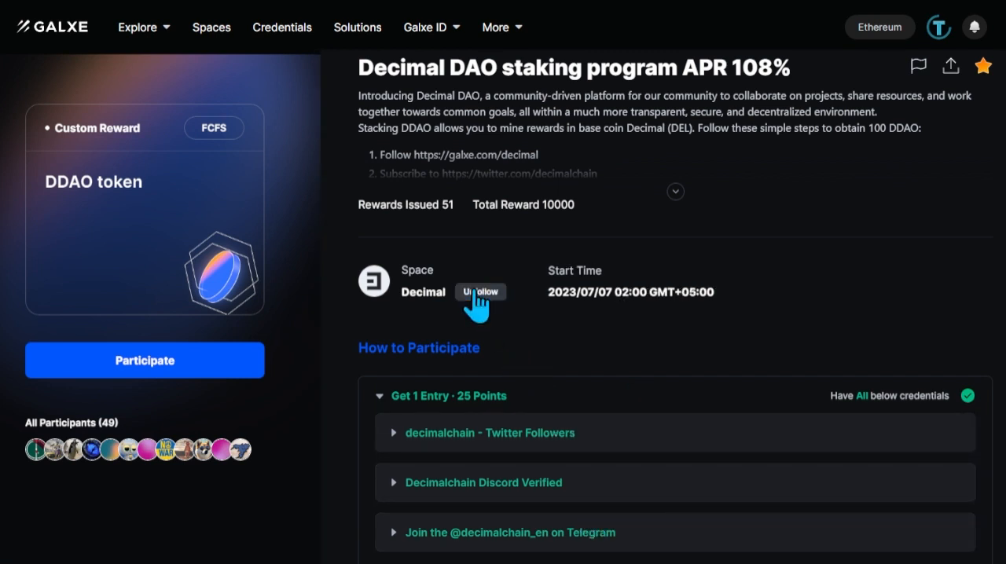
pyautogui.click(481, 293)
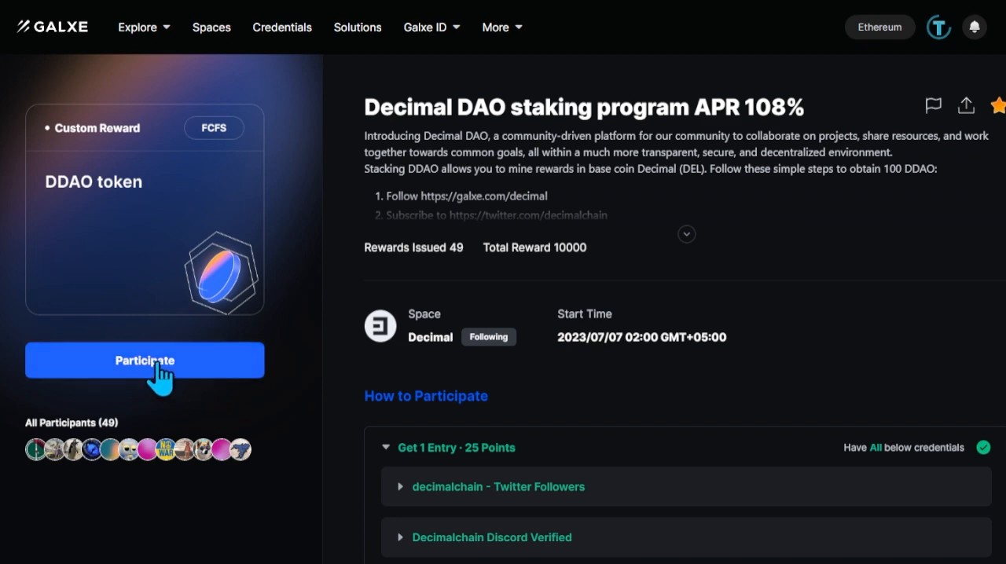
# - Participate in the DDAO staking campaign and view its list of 51 participants
pyautogui.click(145, 360)
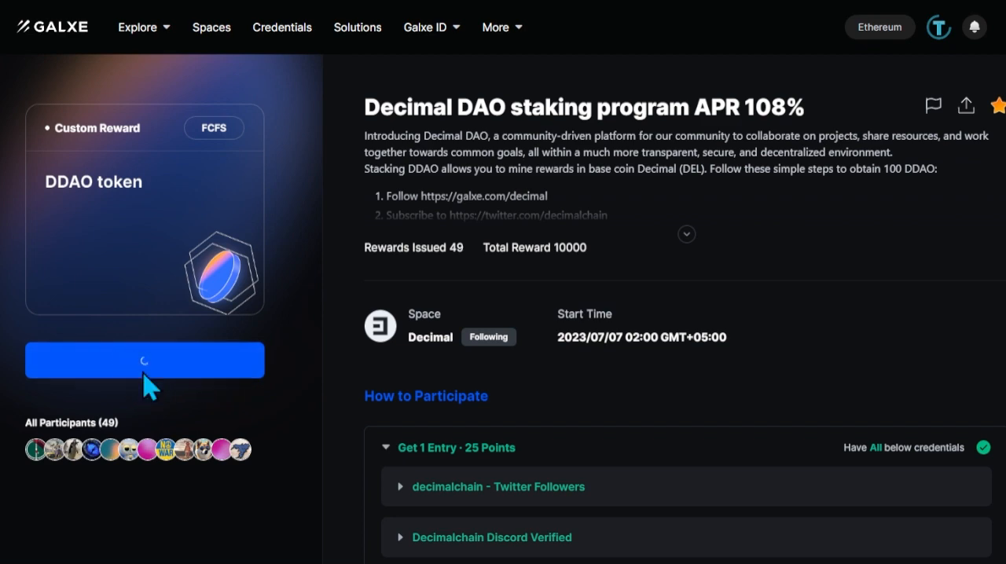
pyautogui.click(144, 360)
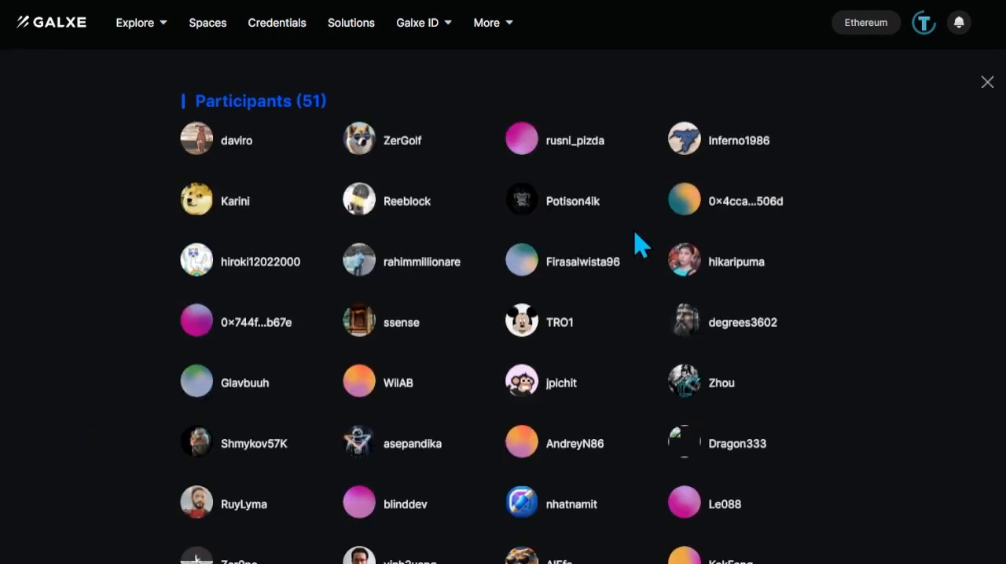
pyautogui.scroll(-3)
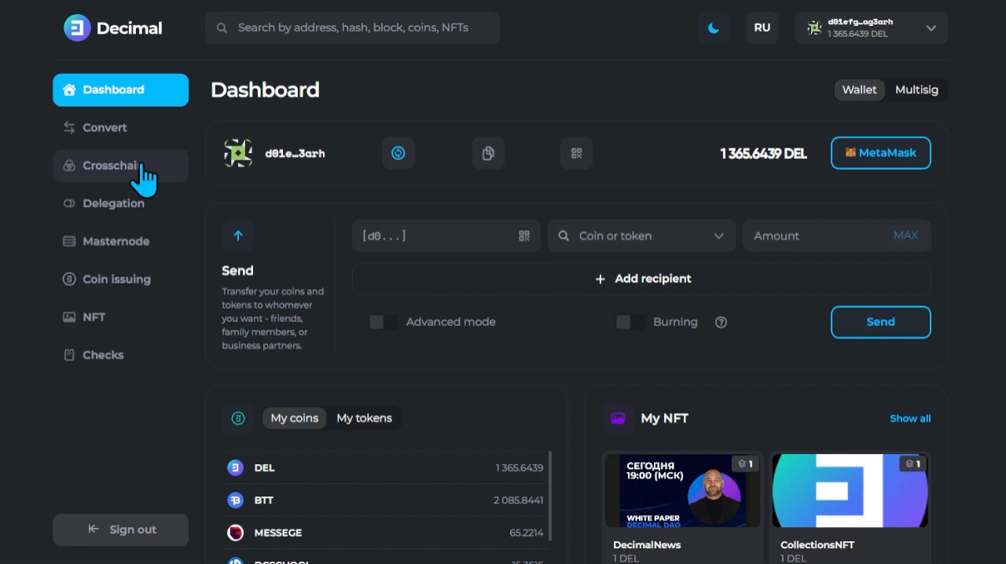
# - Set up a crosschain swap with ETH as source and DSC as target blockchain
pyautogui.click(113, 167)
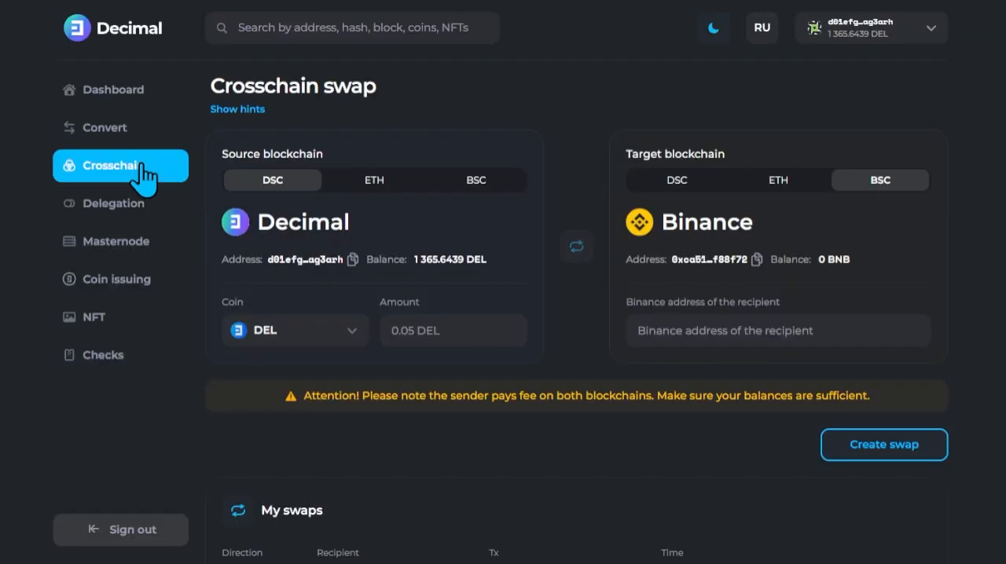
pyautogui.click(374, 179)
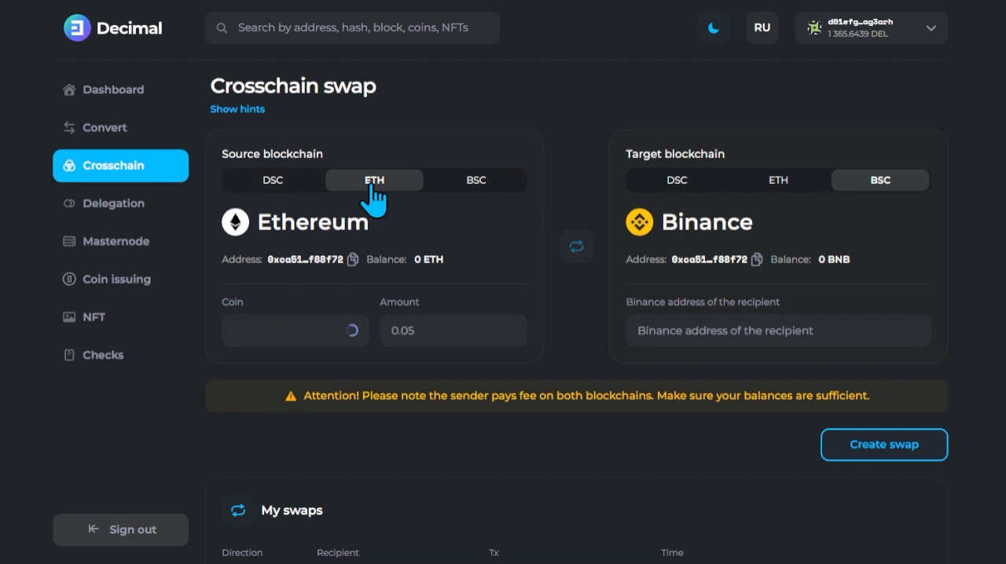
pyautogui.click(676, 179)
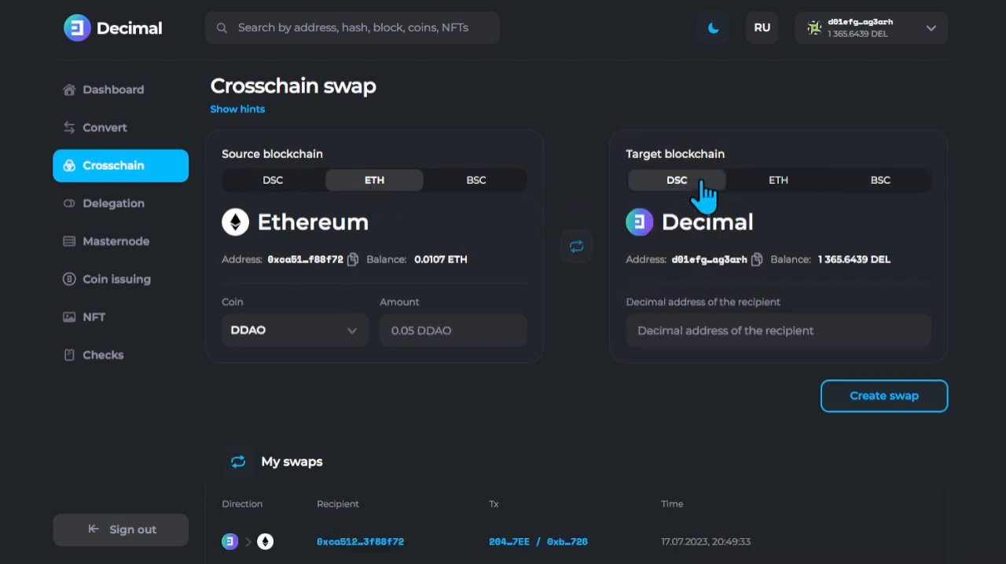
pyautogui.moveTo(497, 283)
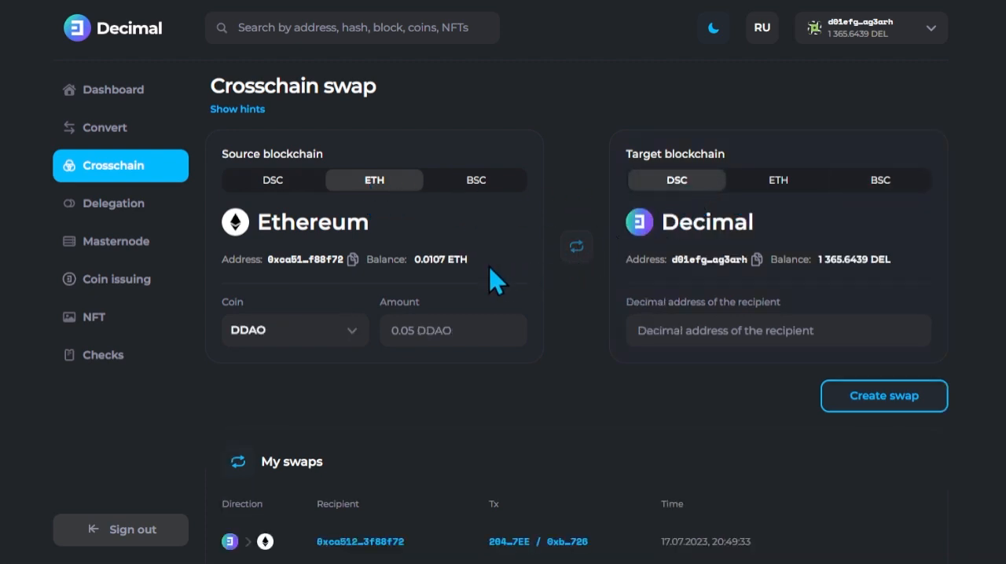
pyautogui.moveTo(841, 297)
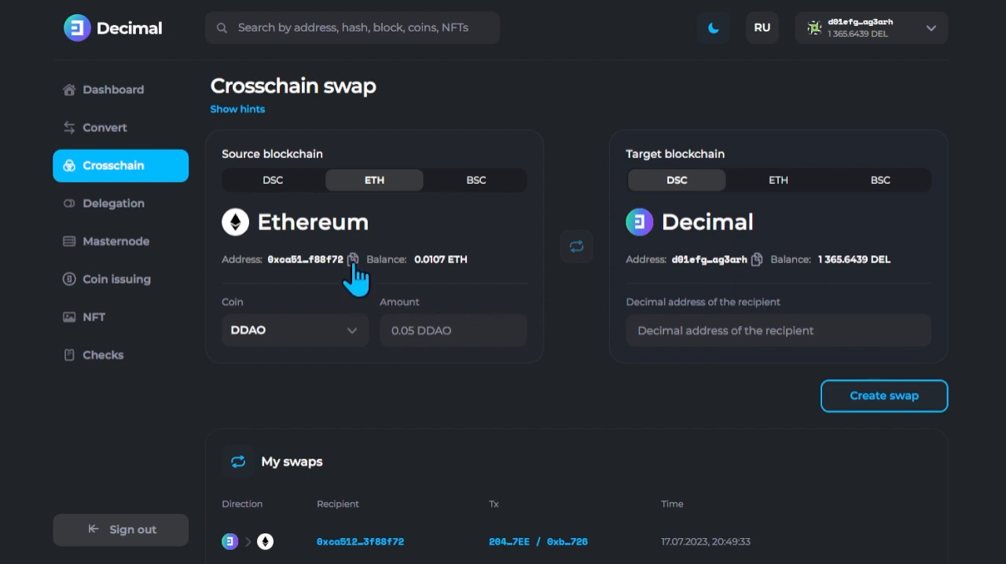
pyautogui.click(352, 260)
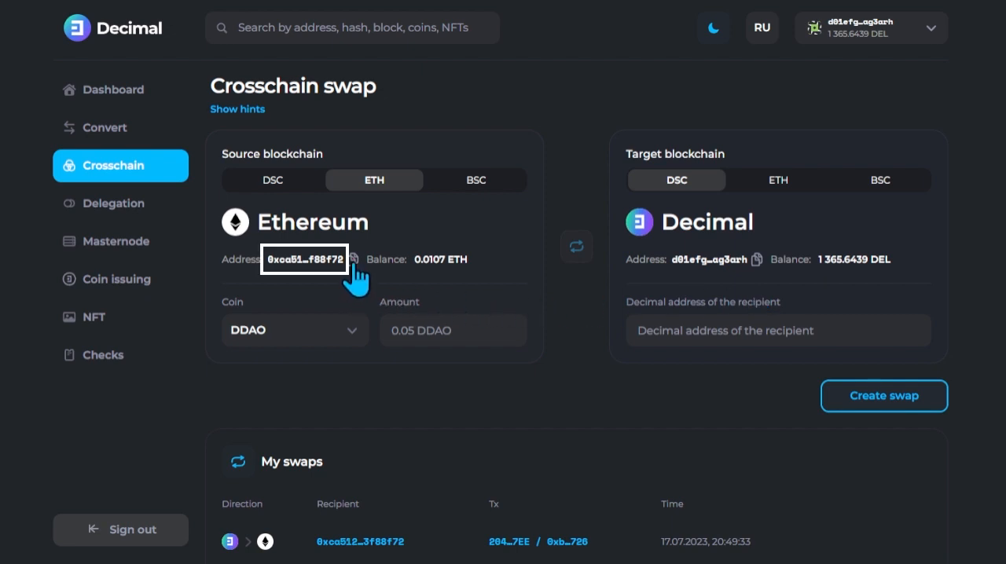
pyautogui.click(296, 330)
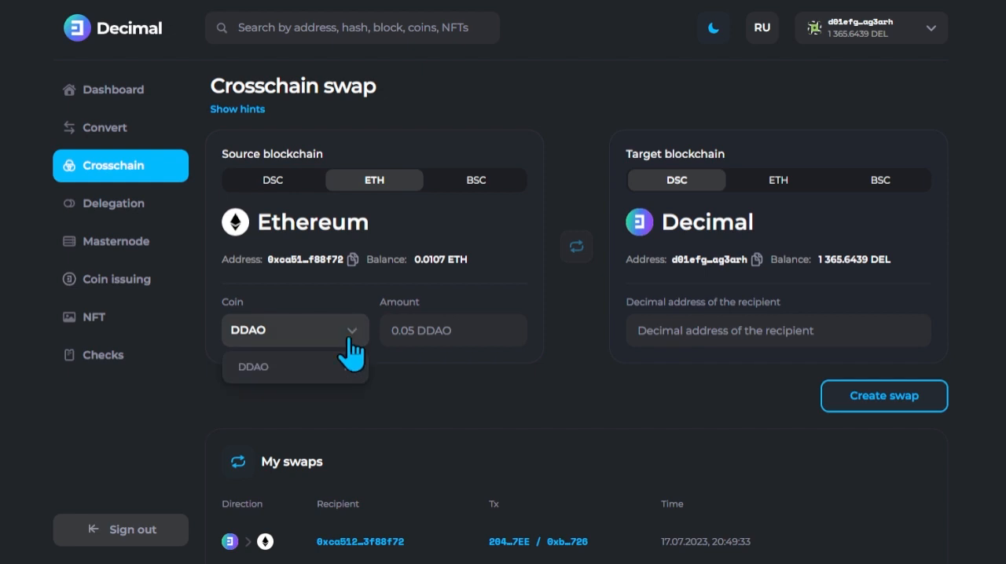
pyautogui.write('100')
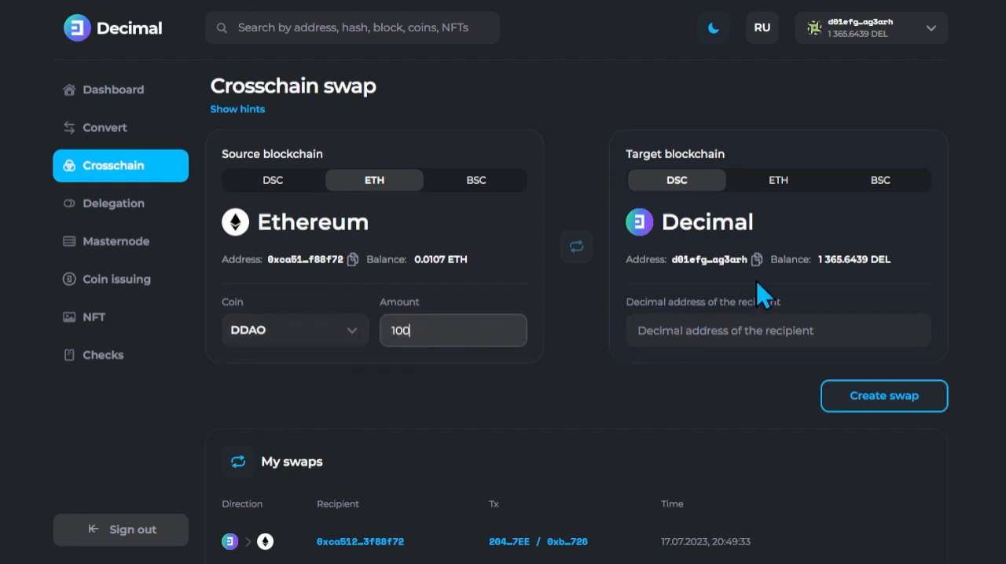
pyautogui.click(778, 330)
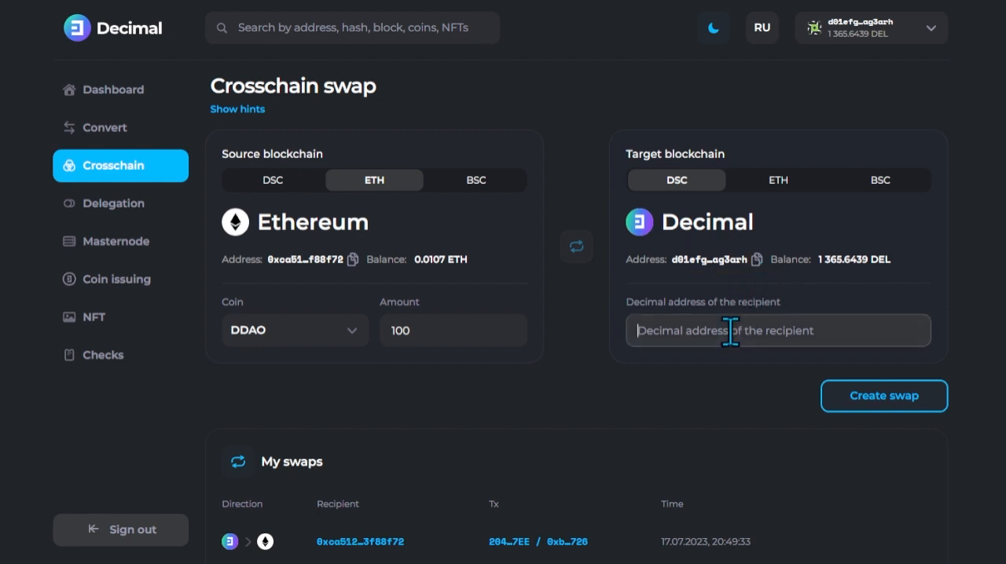
pyautogui.write('d01efgjx4ae0fgdpm8d09wtdvv72h3l3rmjag3arh')
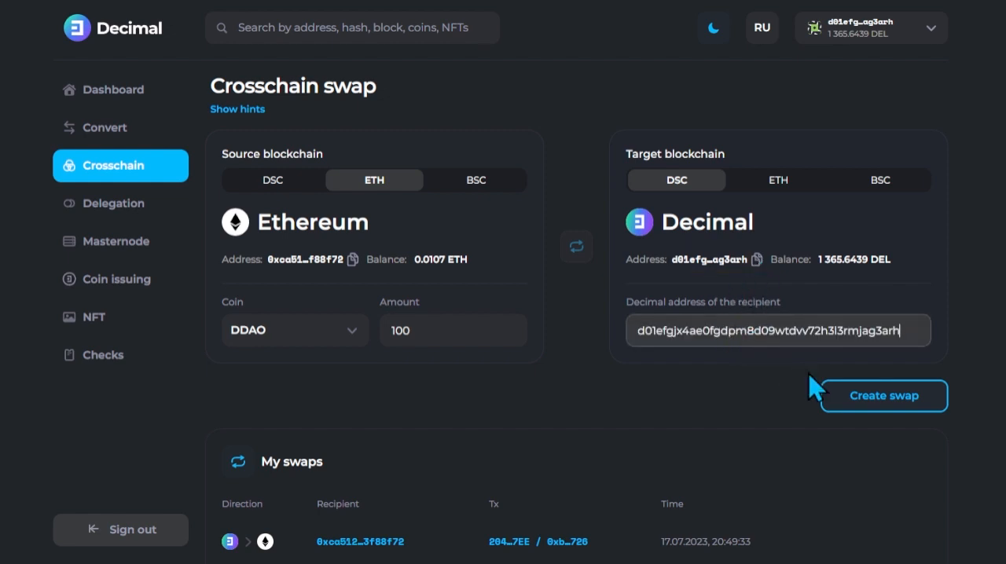
# - Create and confirm the 100 DDAO swap from Ethereum to Decimal until it completes
pyautogui.click(884, 396)
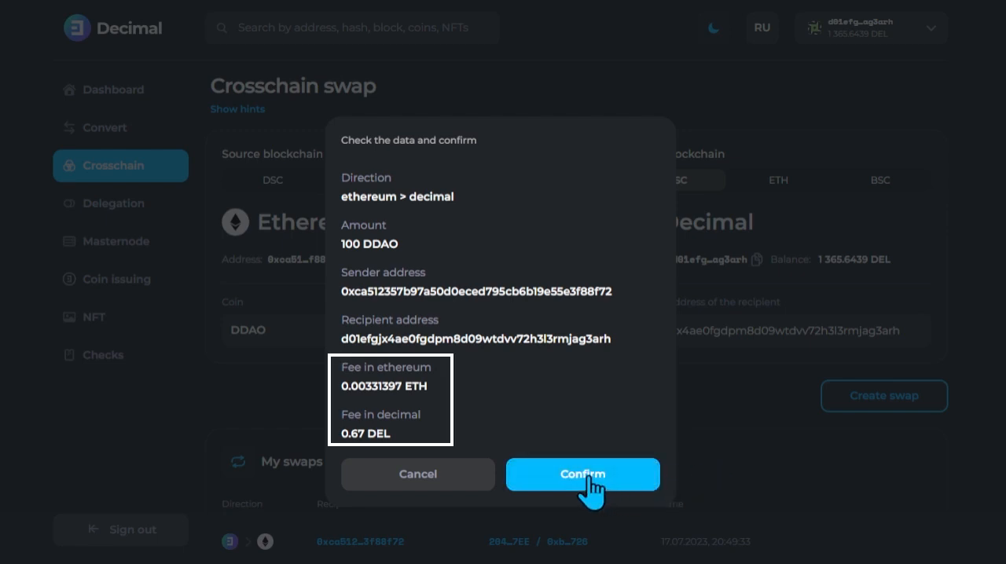
pyautogui.click(581, 475)
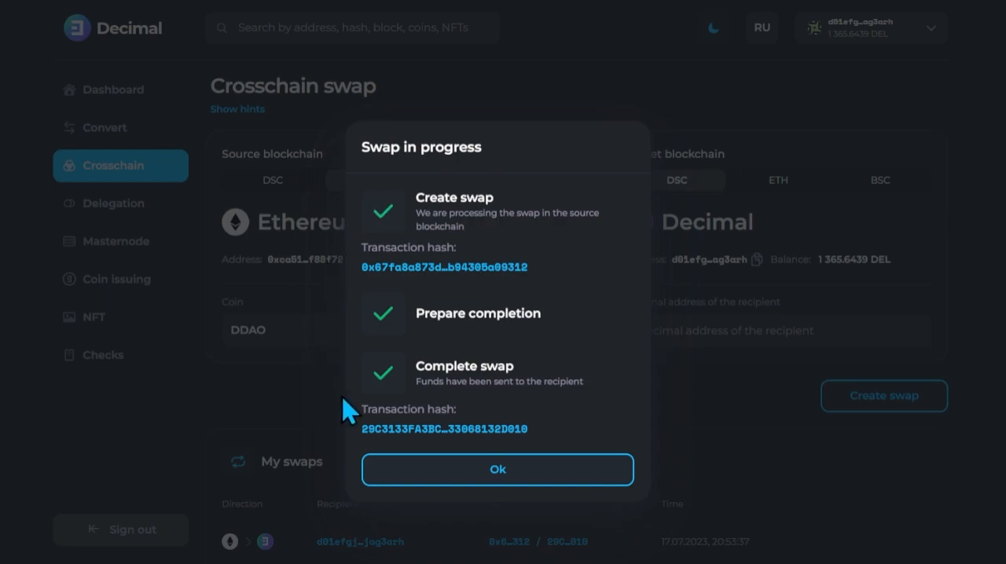
pyautogui.click(496, 468)
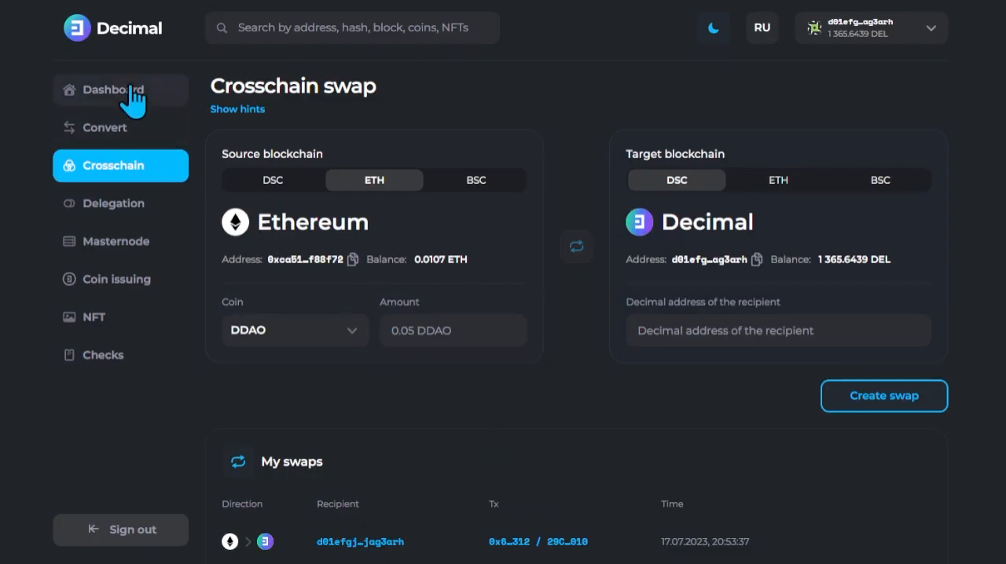
# - Check the dashboard shows 100 DDAO received, then go to the Delegation page
pyautogui.click(113, 90)
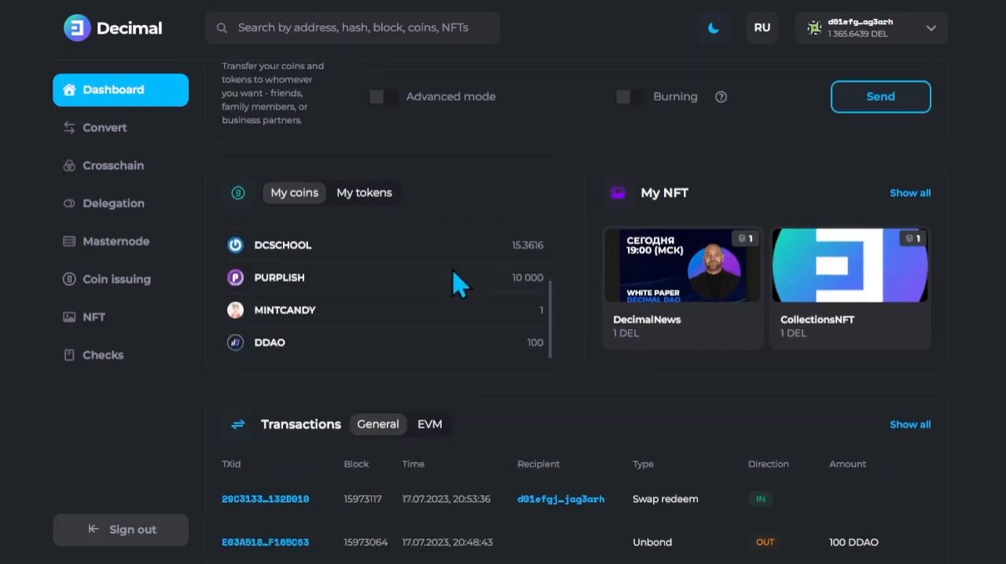
pyautogui.click(113, 202)
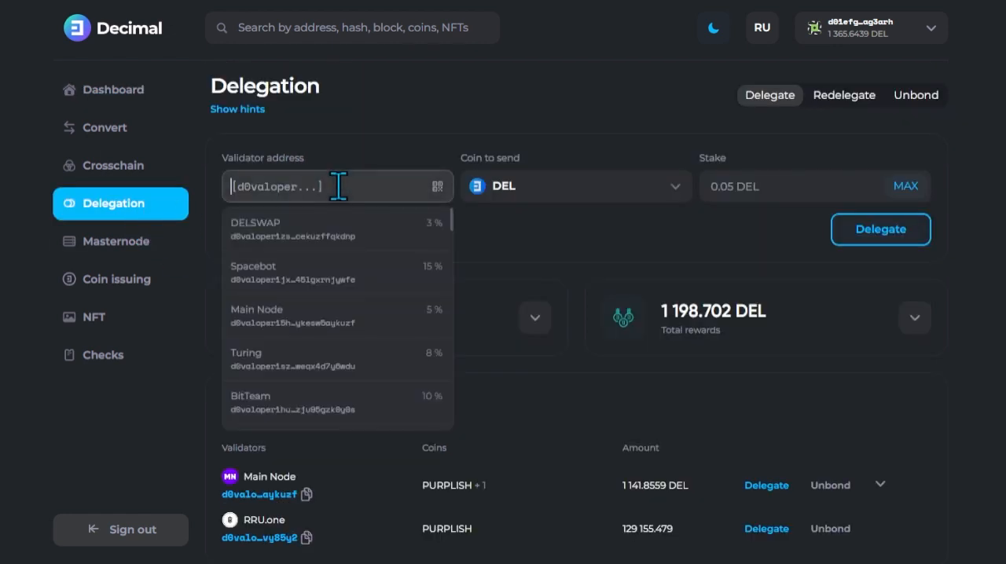